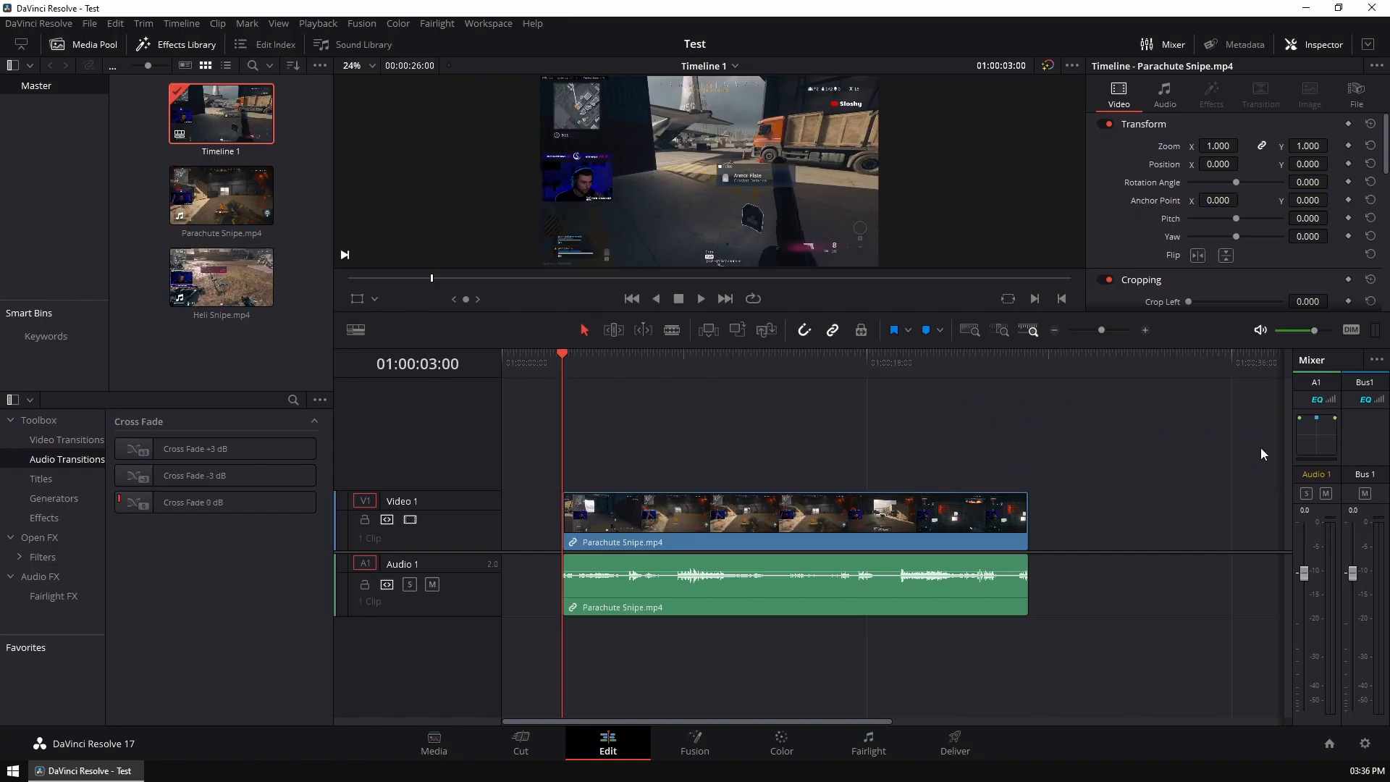
- Show the Video Transitions list with its dissolve and iris options in the Effects Library
left_click(678, 514)
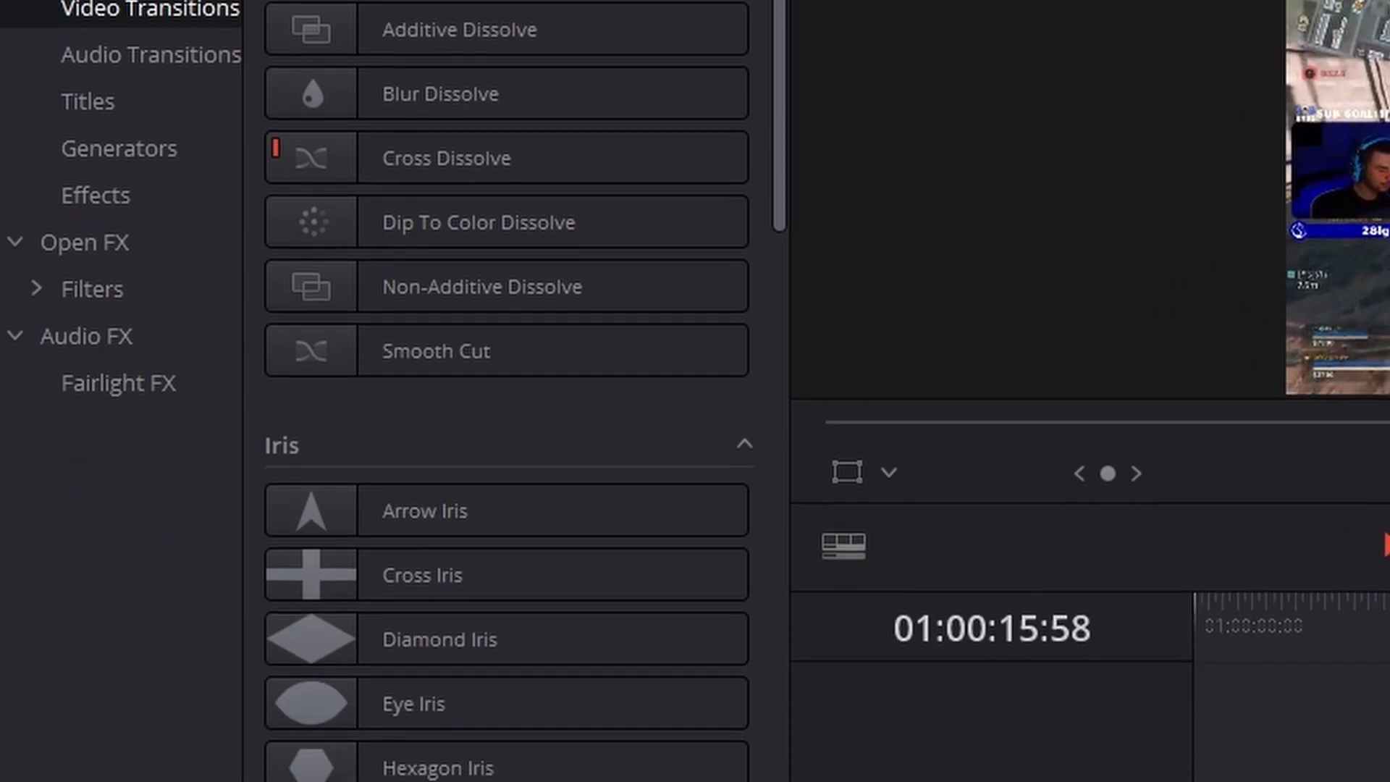
- Scroll the transitions list toward Cross Dissolve for the Parachute Snipe / Heli Snipe cut
scroll("down", 3)
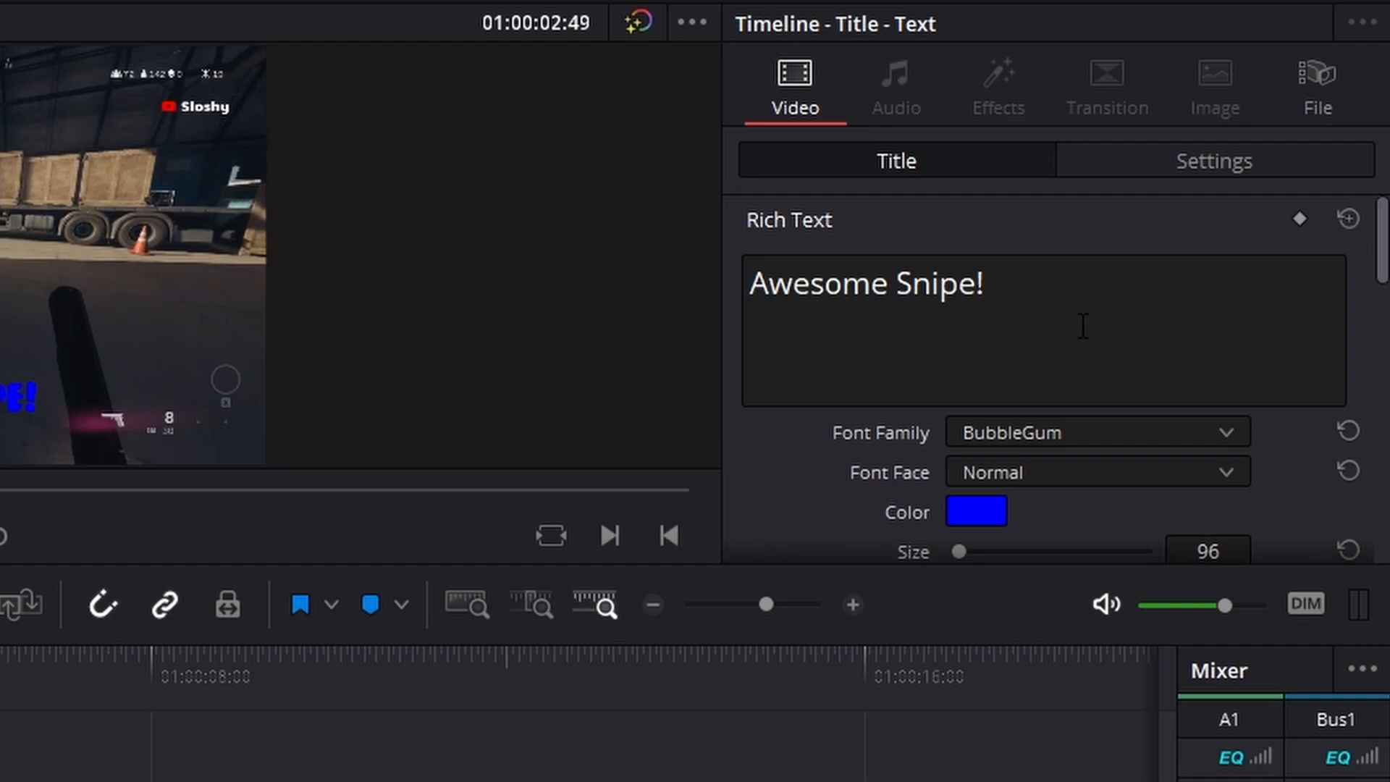
- Scroll the Inspector to reach the title's font, colour and size settings
scroll("down", 3)
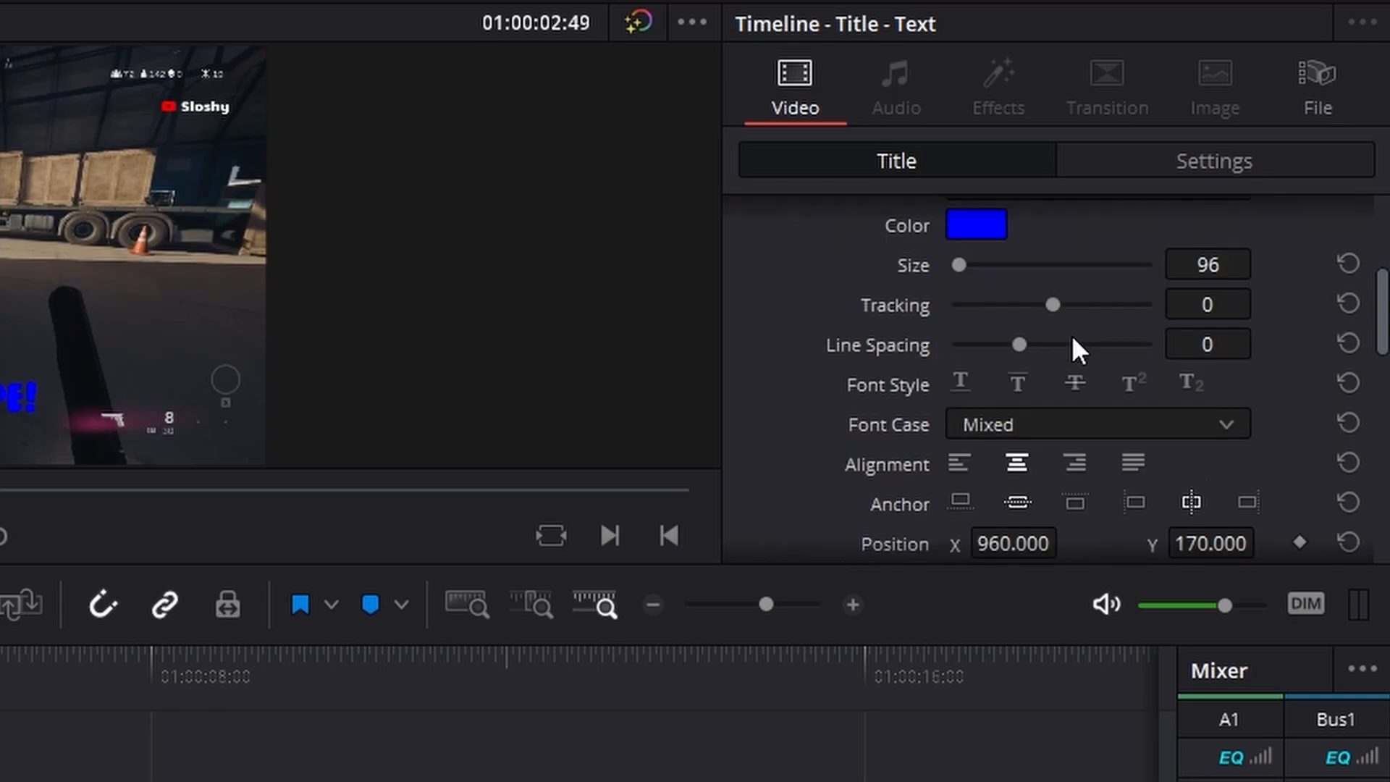
scroll("down", 3)
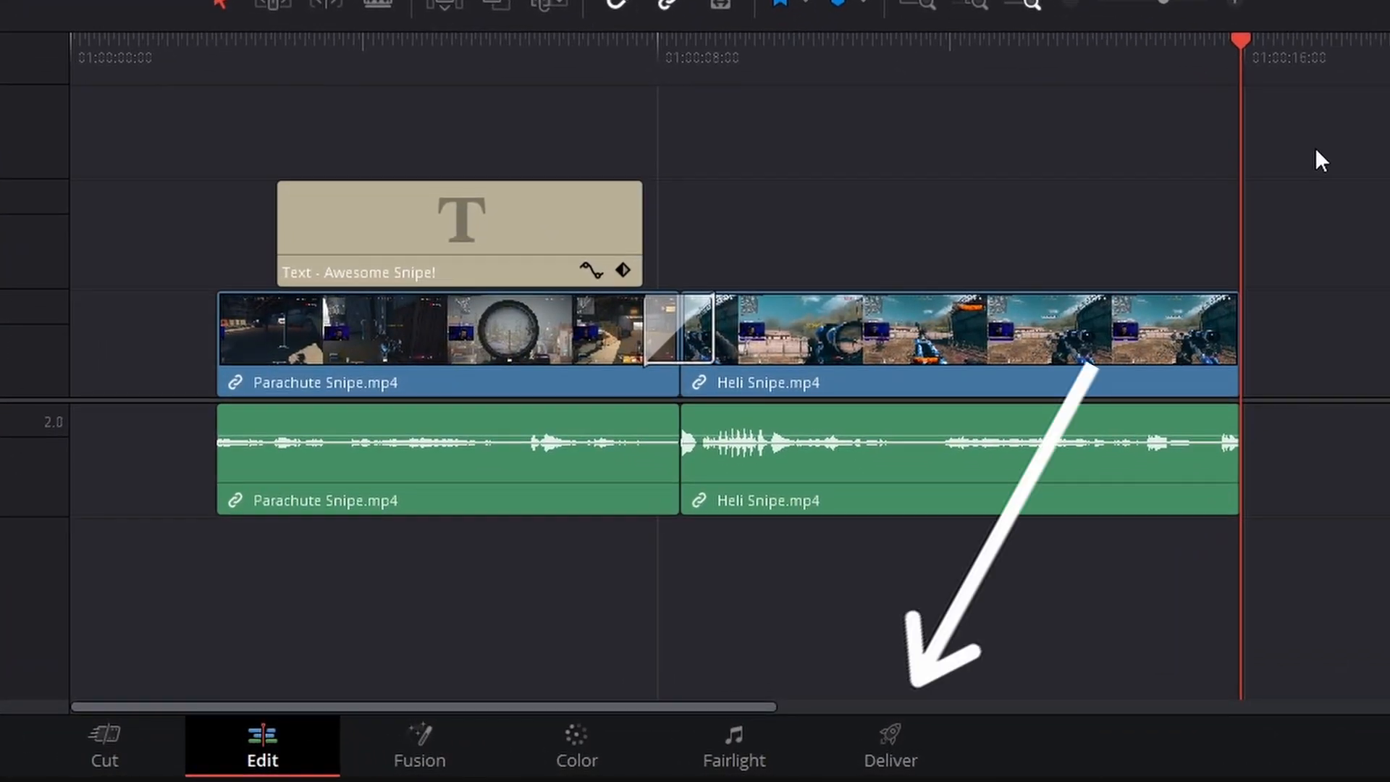
- On the Deliver page, apply the YouTube 1080p preset at 1920 x 1080 HD resolution
left_click(890, 744)
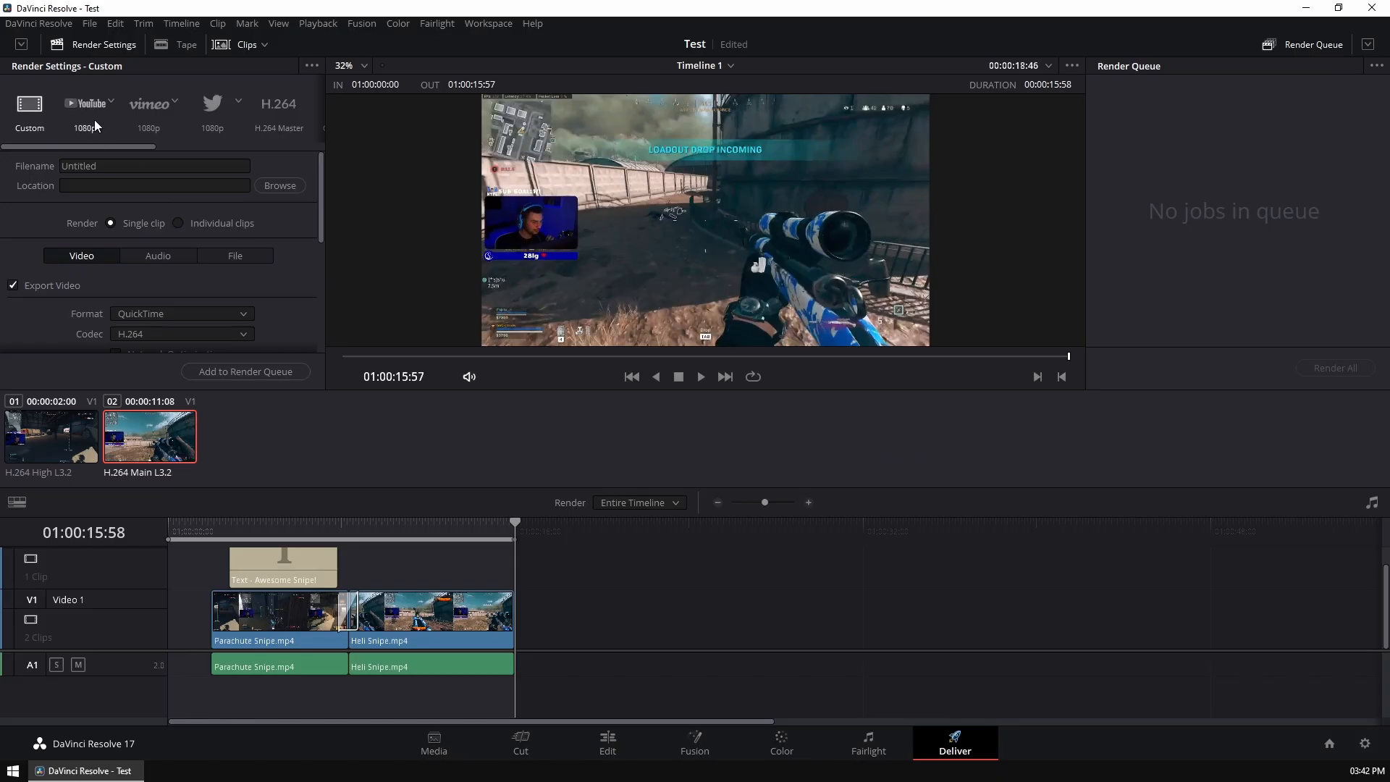
left_click(84, 105)
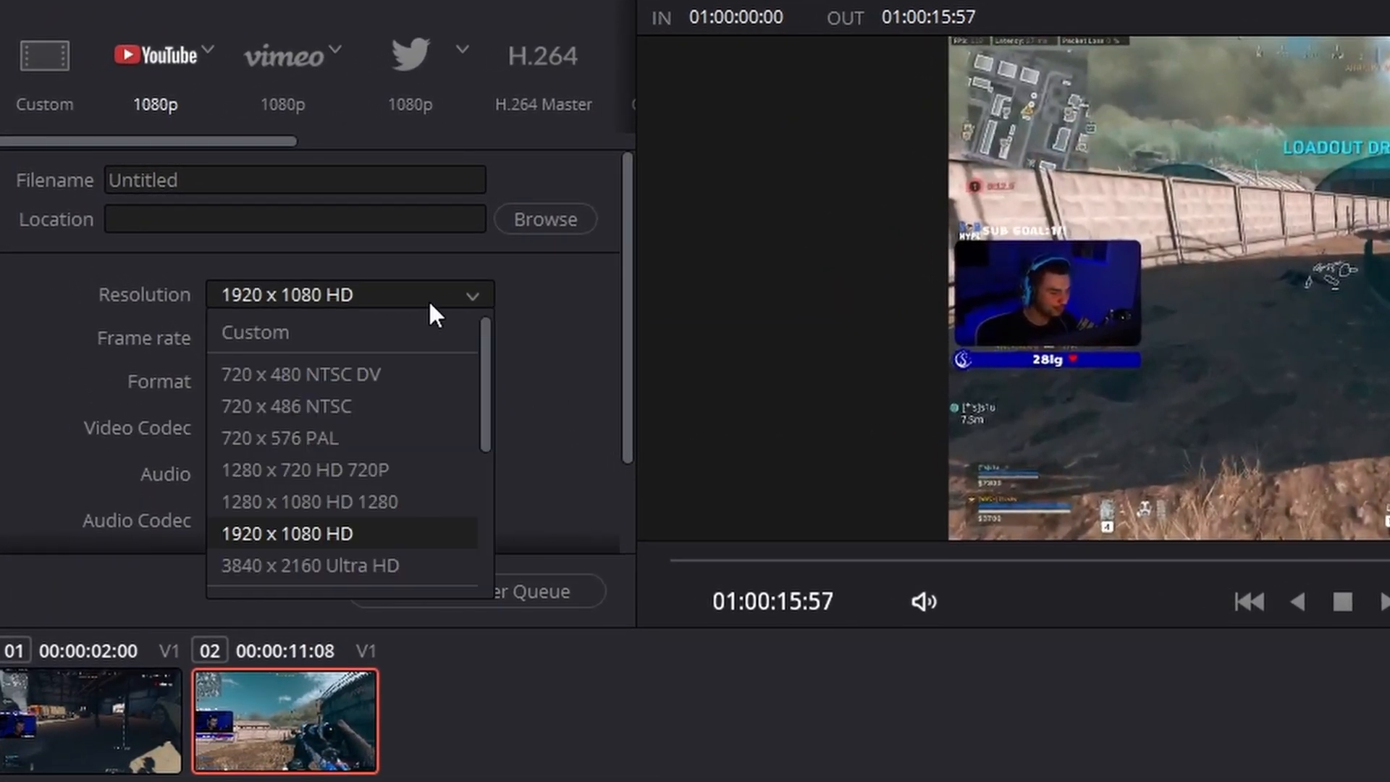
left_click(256, 332)
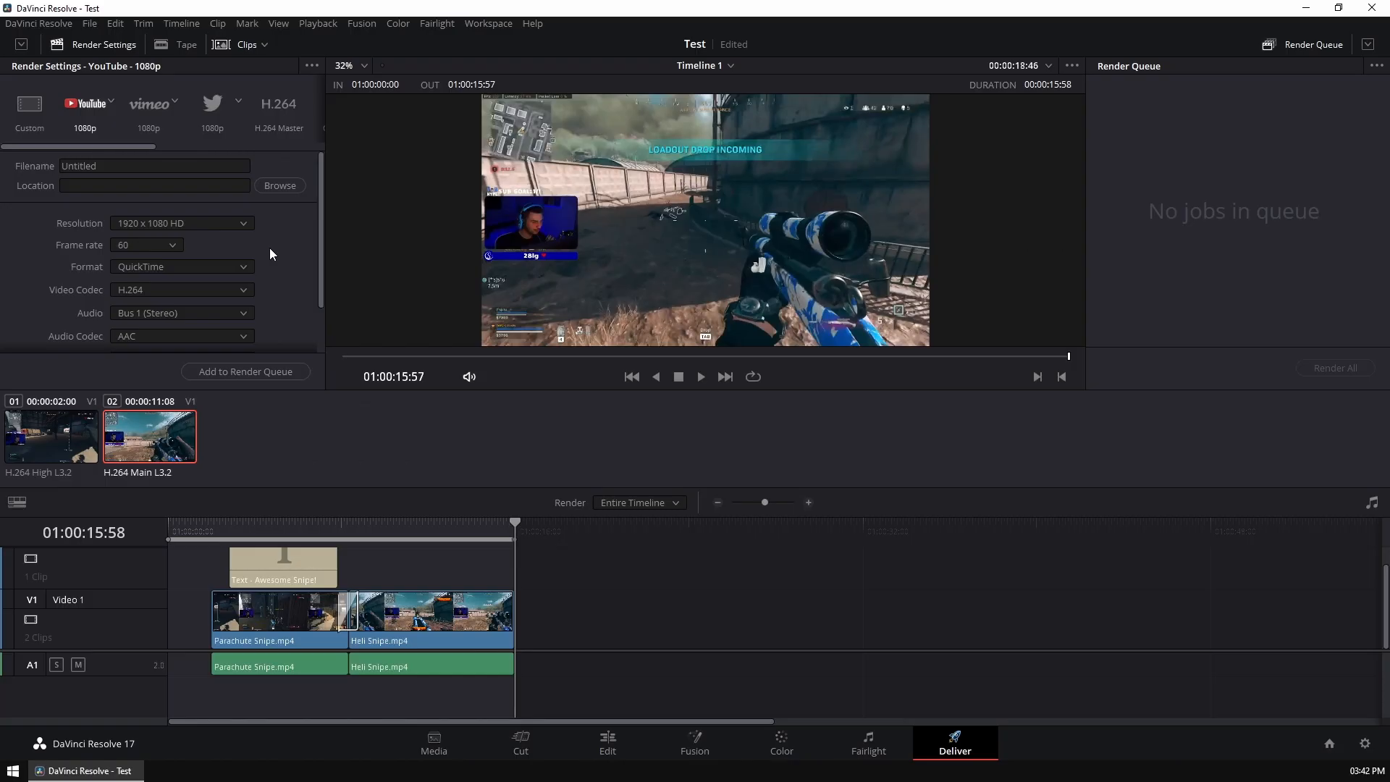
mouse_move(278, 202)
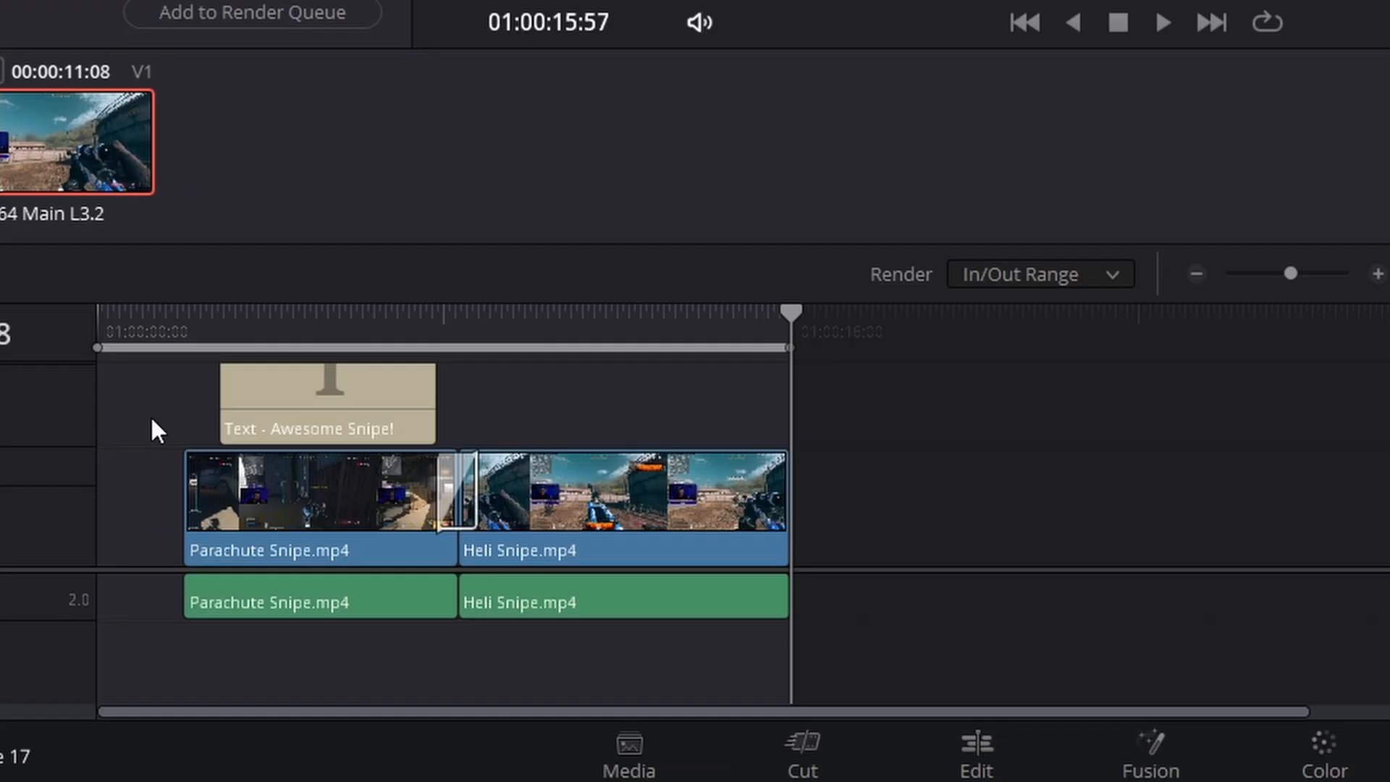
mouse_move(778, 356)
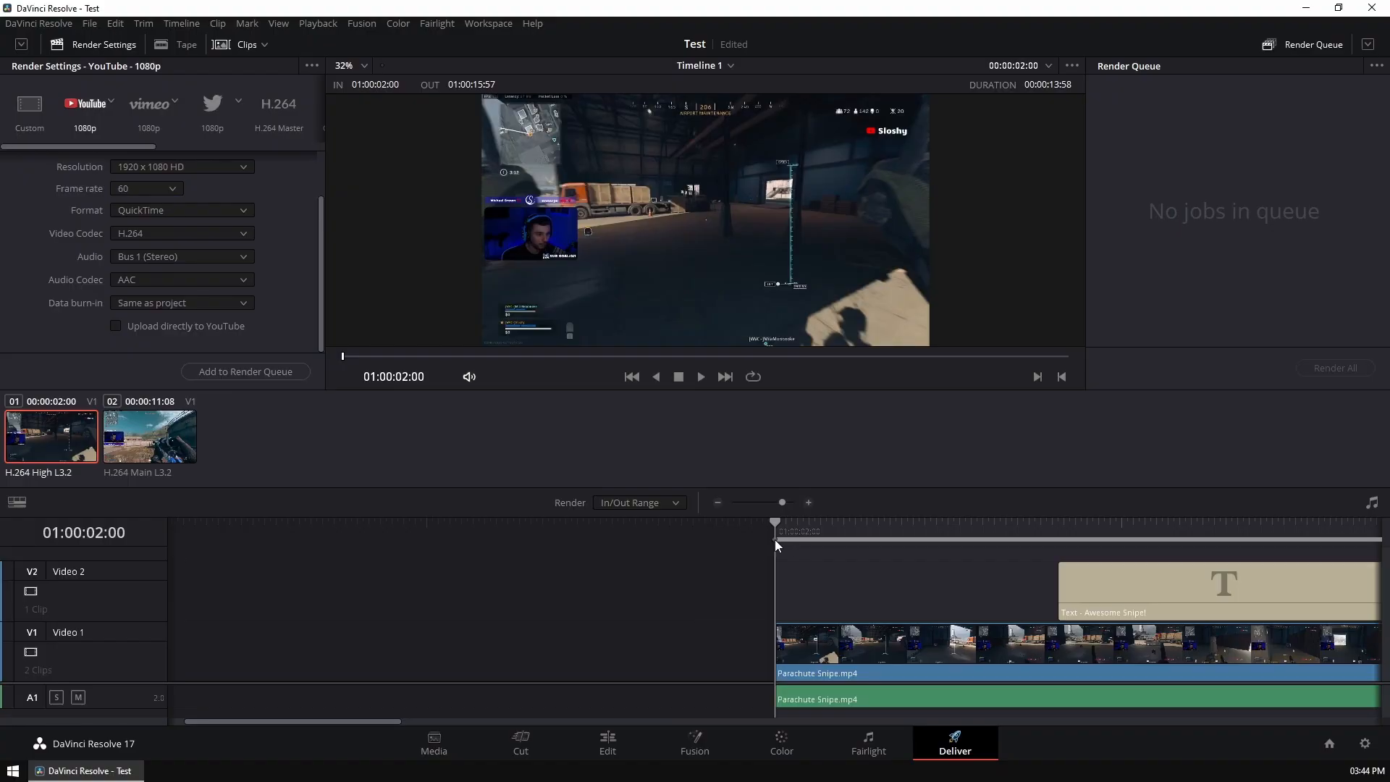
mouse_move(780, 547)
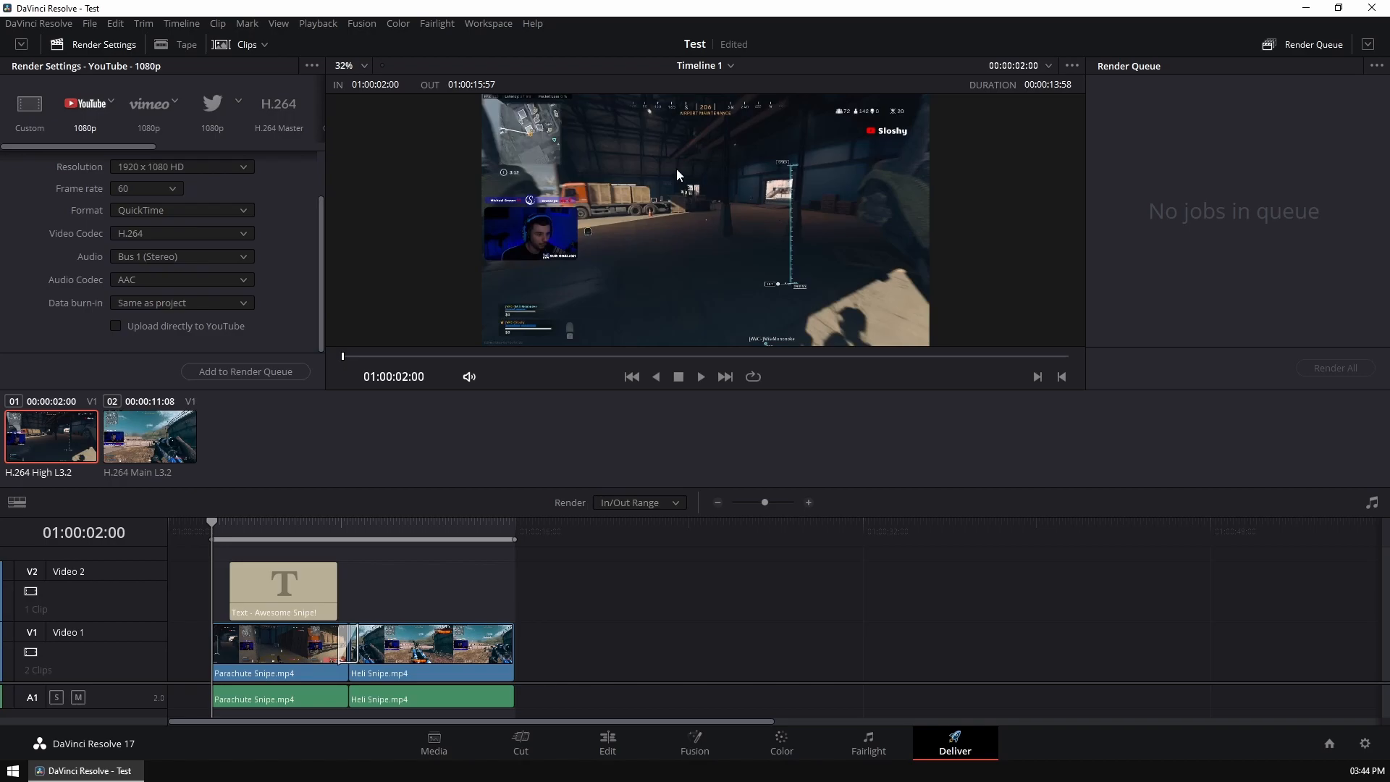
- Add the Timeline 1 render job to the Render Queue with the YouTube 1080p settings
left_click(246, 373)
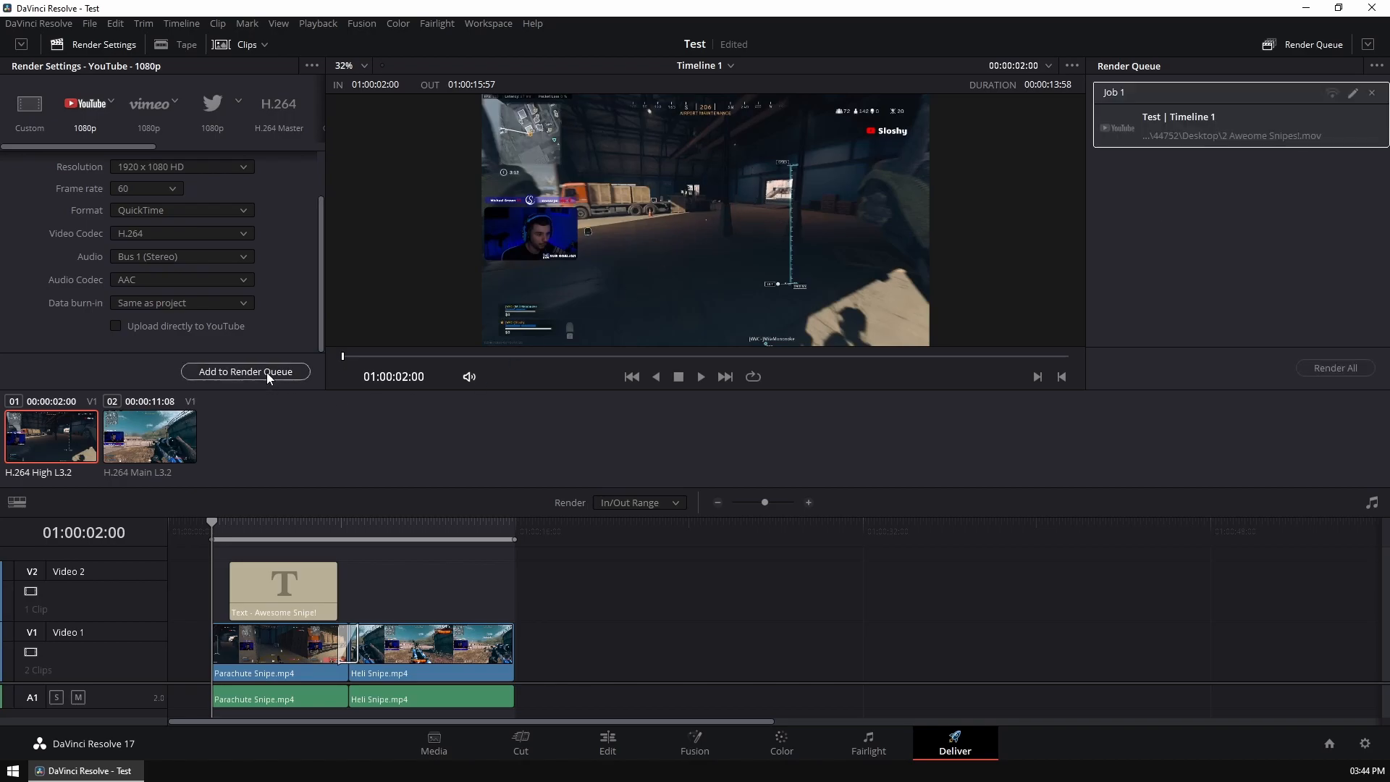